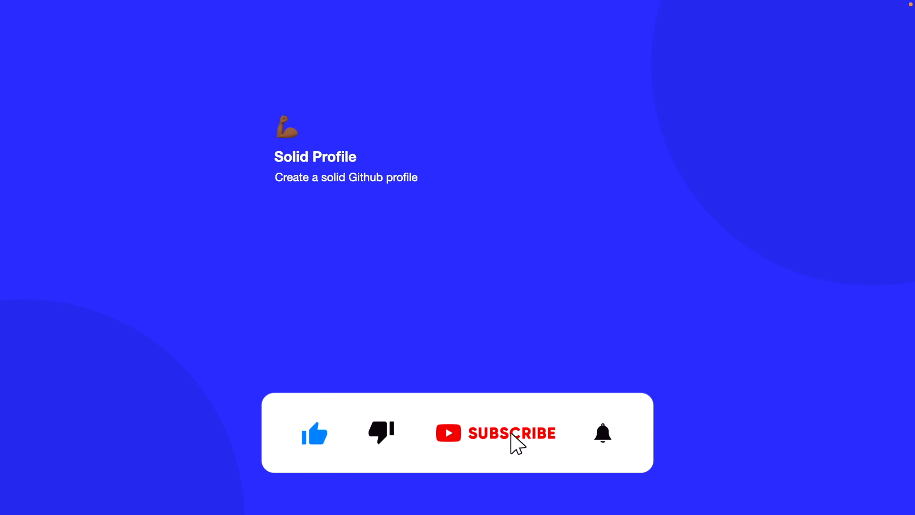
{"action": "left_click", "coordinate": [512, 432]}
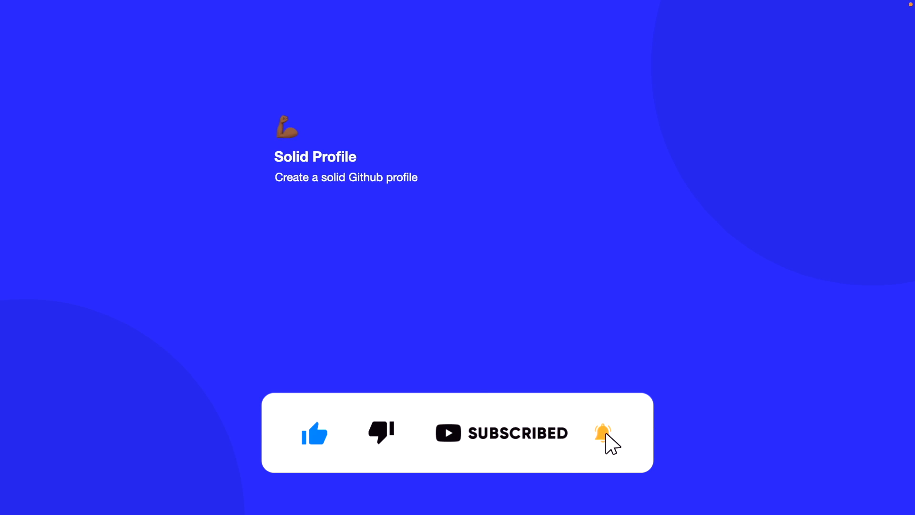
{"action": "left_click", "coordinate": [603, 433]}
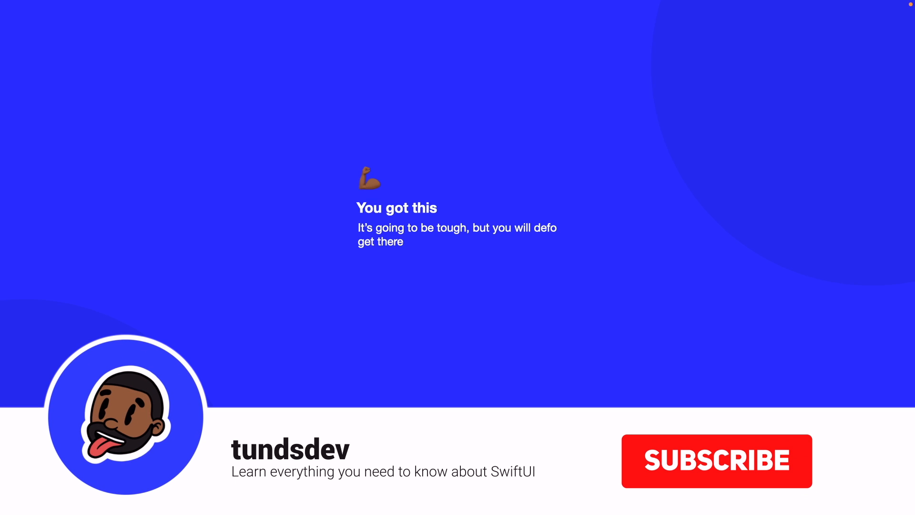
{"action": "left_click", "coordinate": [717, 461]}
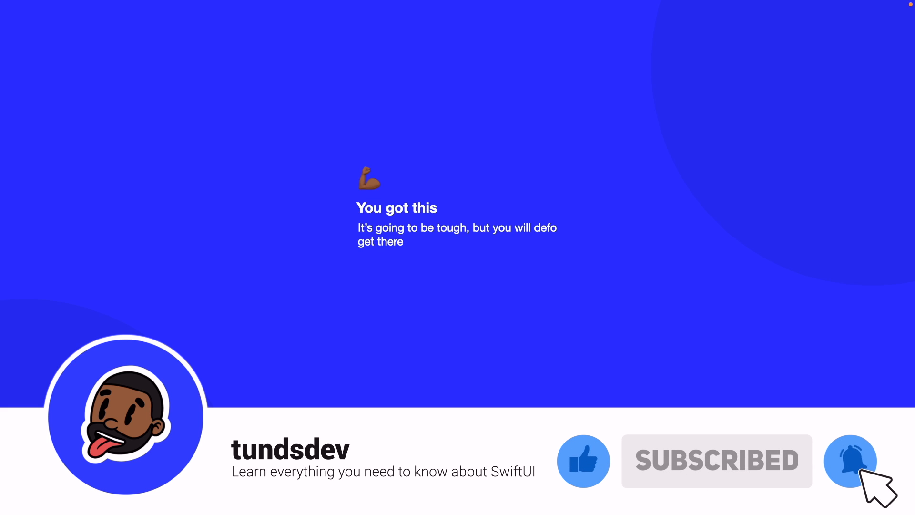
{"action": "left_click", "coordinate": [849, 461]}
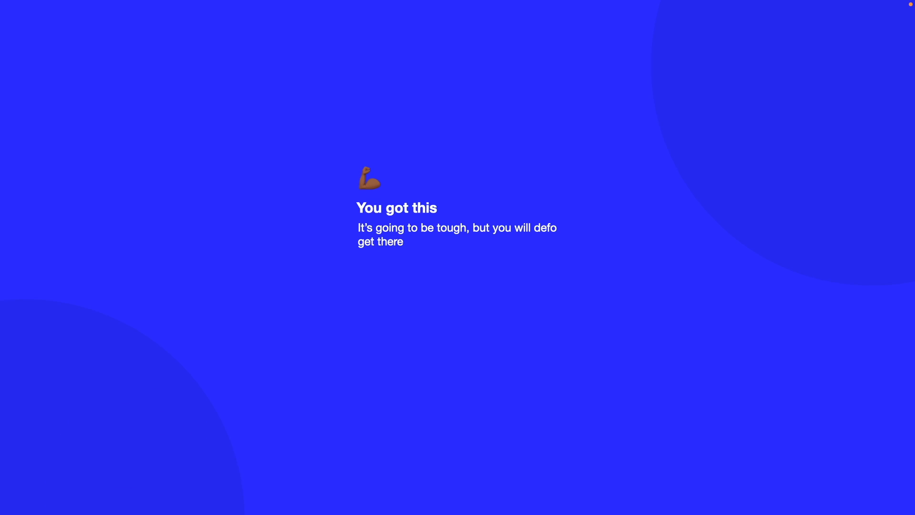